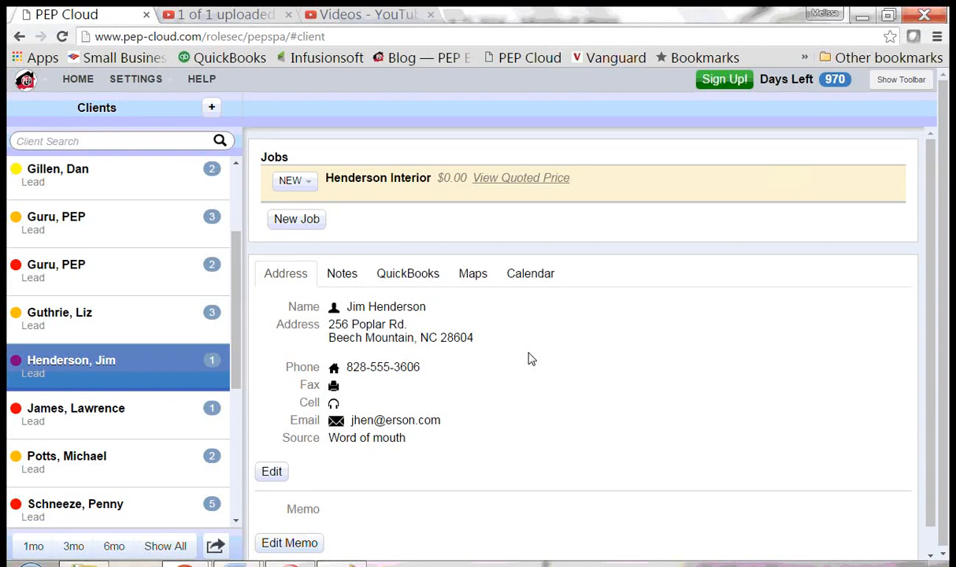
Go to Settings > Production Rates and scroll the Rate Categories list toward Wood Doors and Frames.
left_click(136, 79)
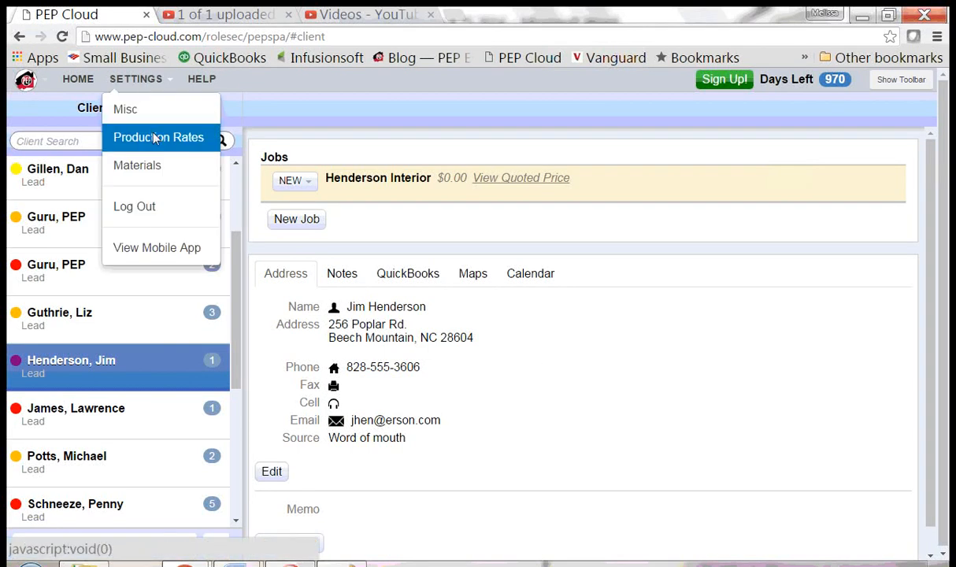
left_click(157, 137)
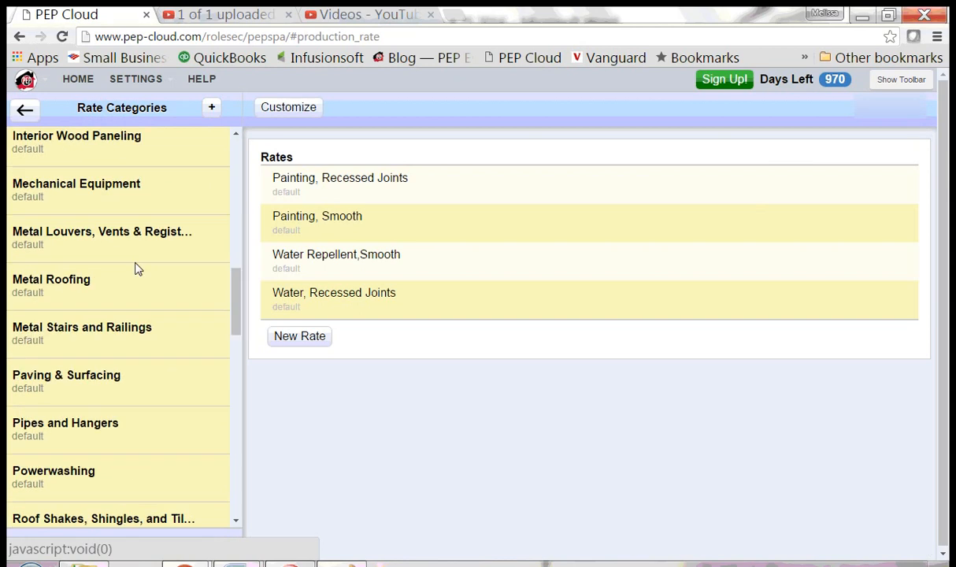
scroll("down", 3)
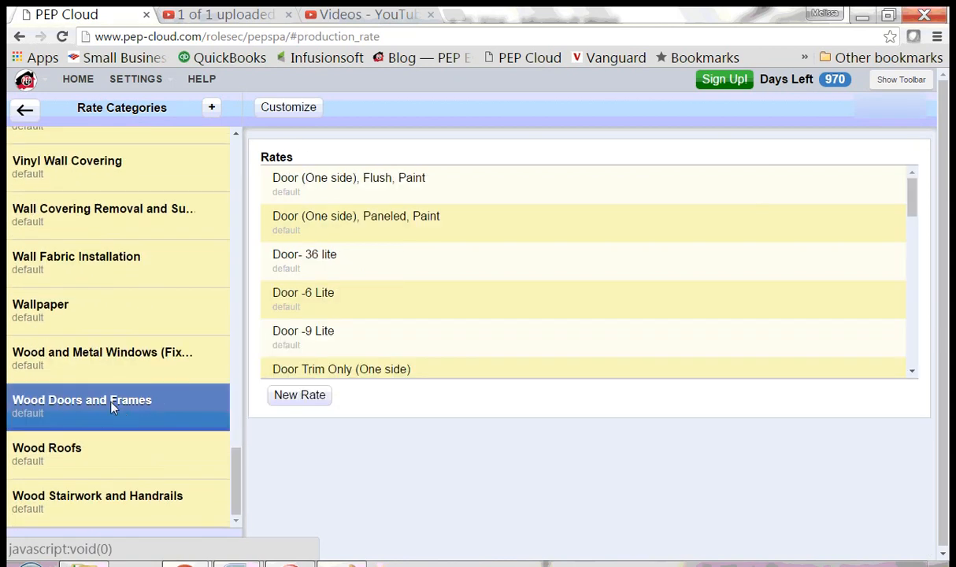
Select the Door (One side), Flush, Paint rate and review its brush and spray Methods table.
left_click(350, 177)
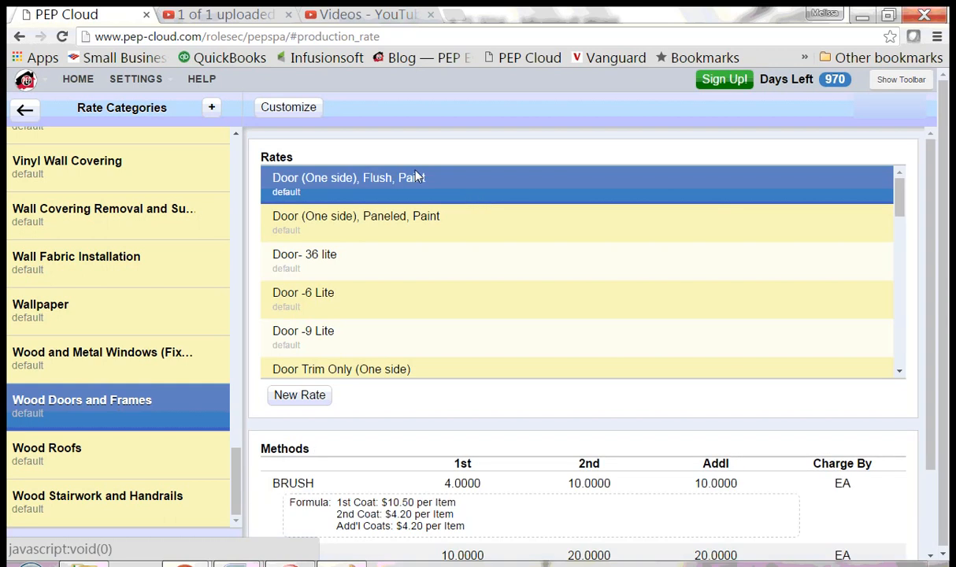
mouse_move(481, 189)
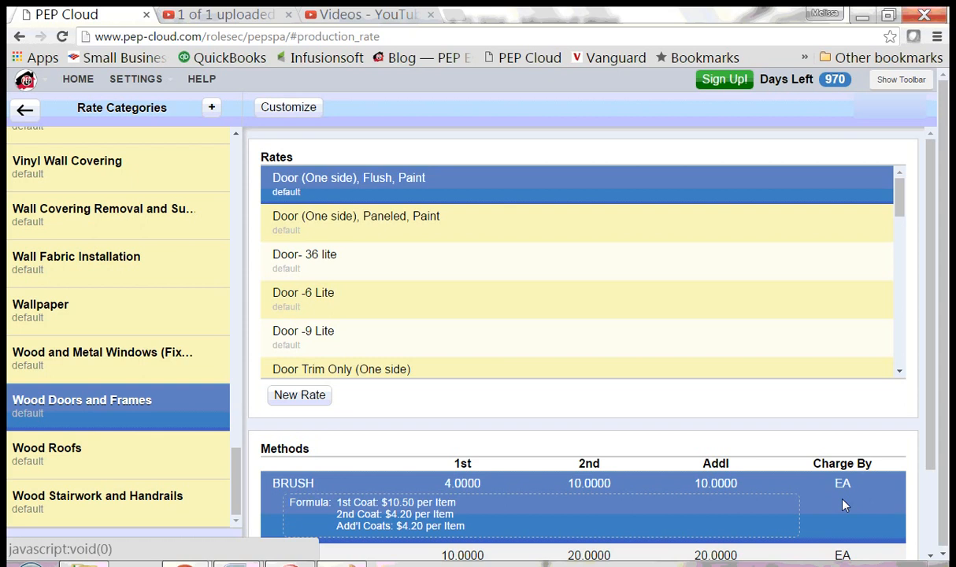
scroll("down", 3)
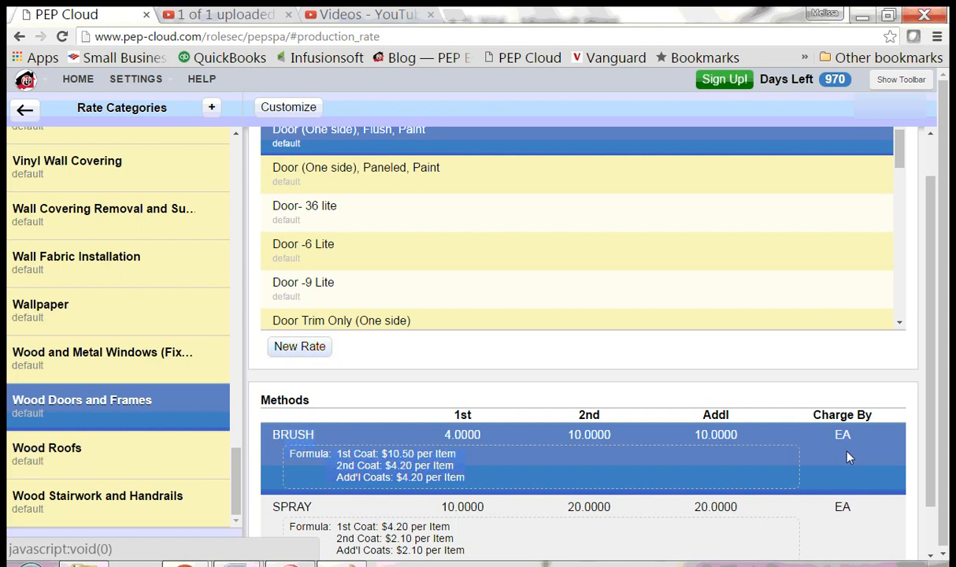
mouse_move(715, 455)
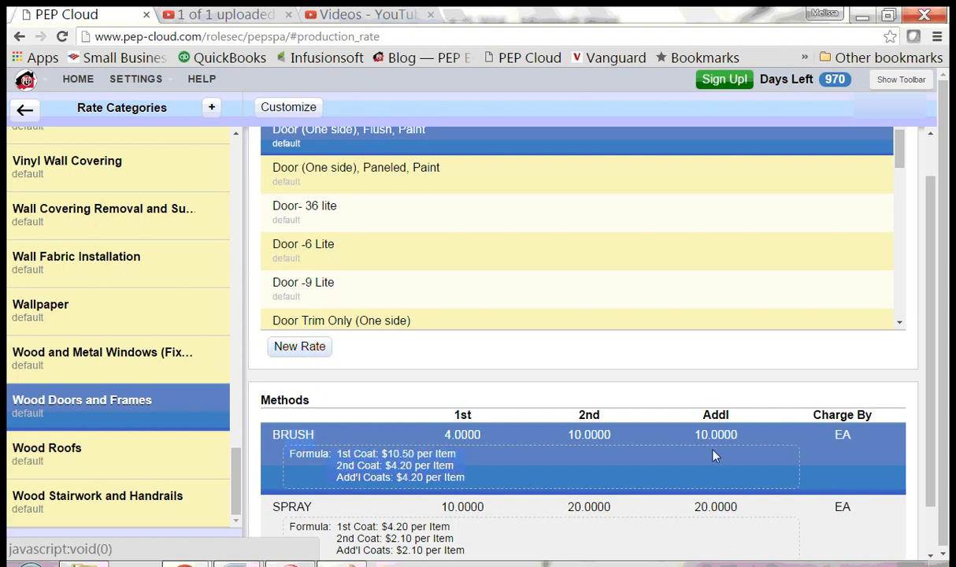
mouse_move(463, 449)
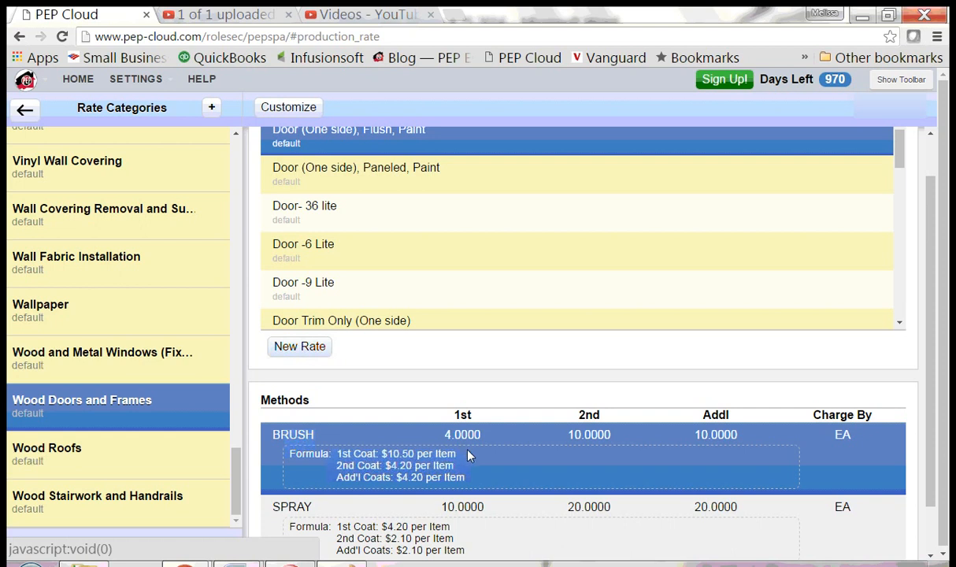
mouse_move(473, 466)
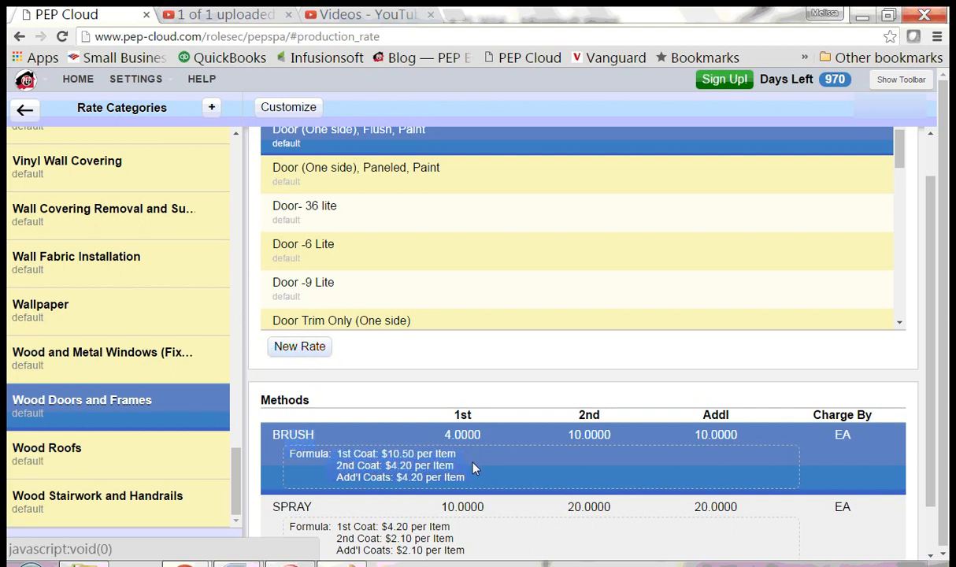
mouse_move(361, 463)
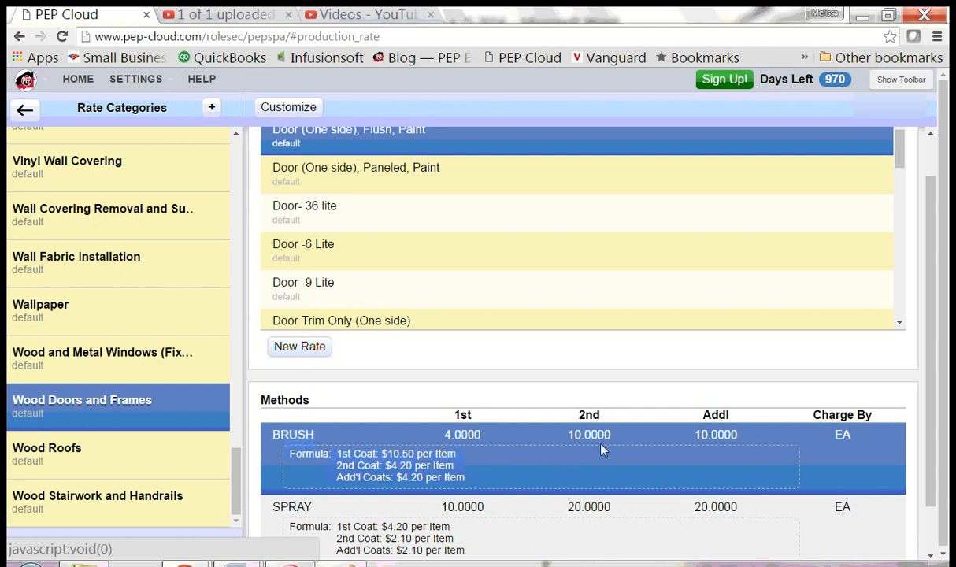
mouse_move(597, 449)
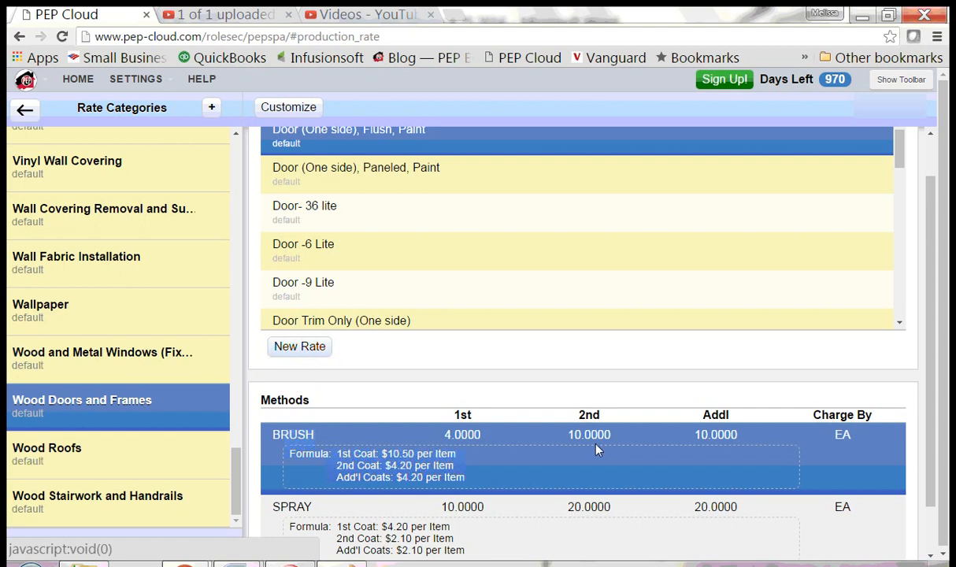
mouse_move(438, 480)
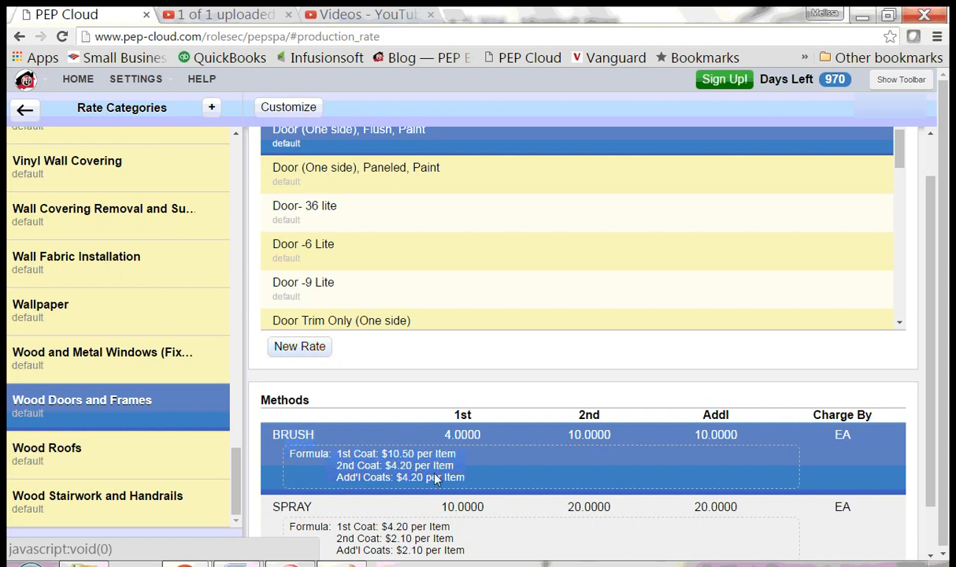
mouse_move(500, 472)
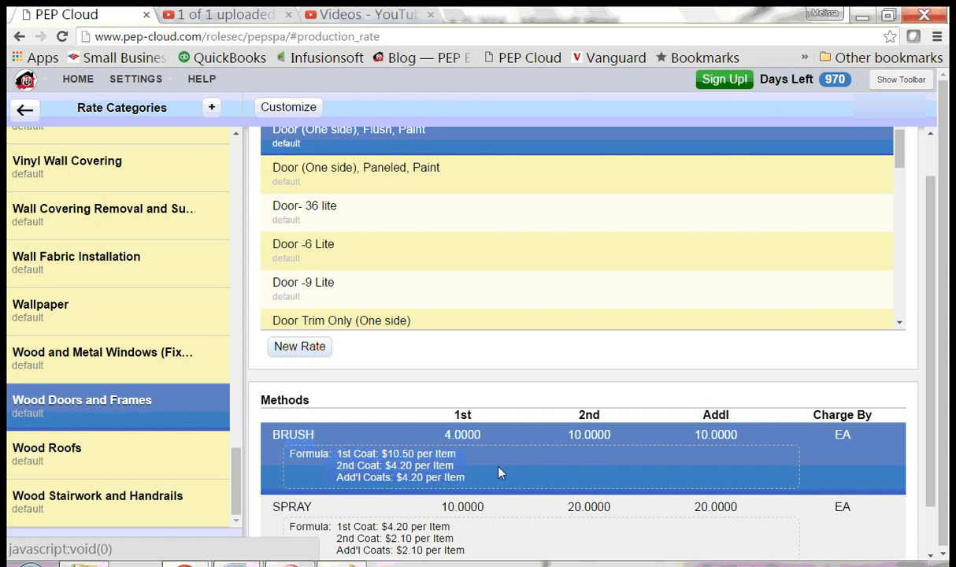
mouse_move(503, 474)
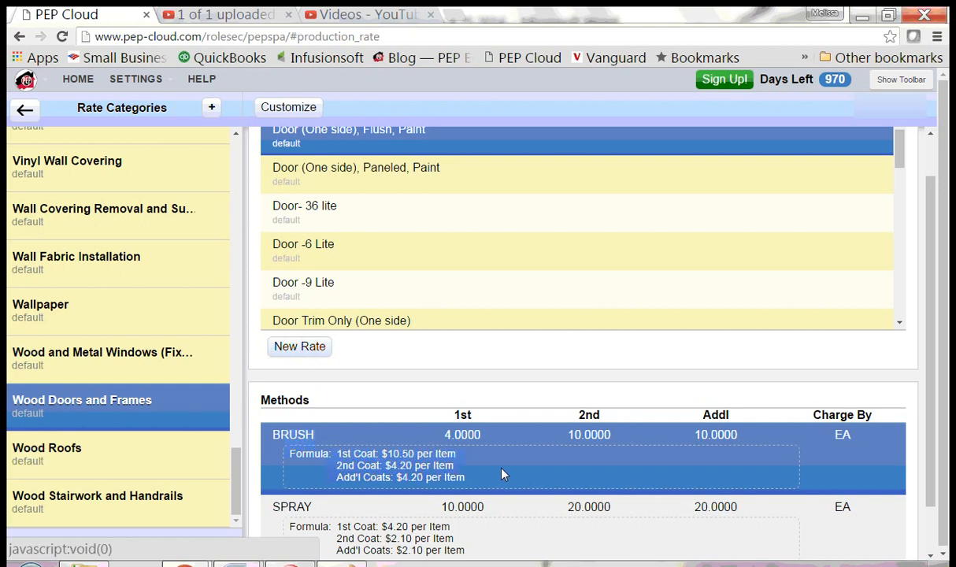
Switch to Wood and Metal Windows, select Window - 12 lite and review its brush method and formula.
left_click(102, 352)
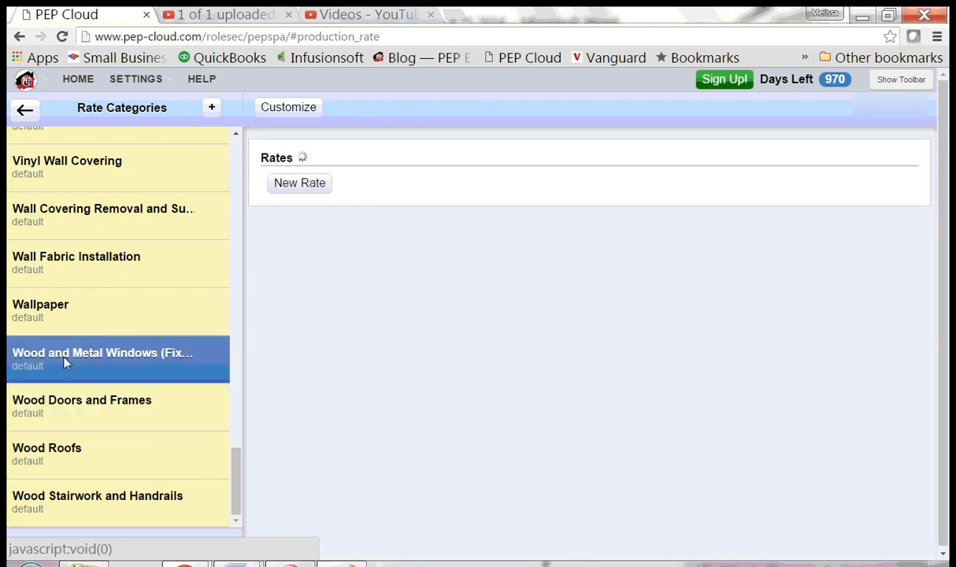
left_click(102, 352)
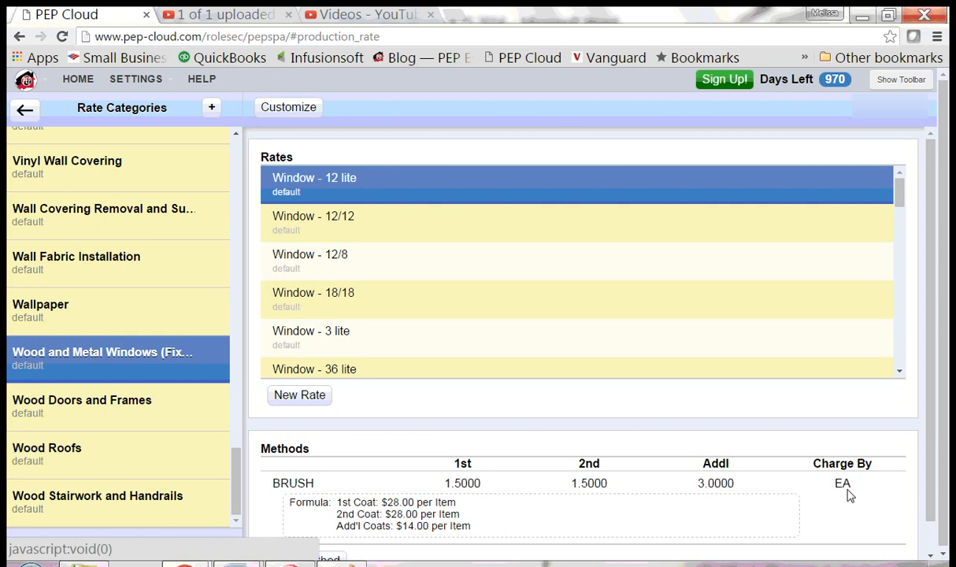
scroll("down", 3)
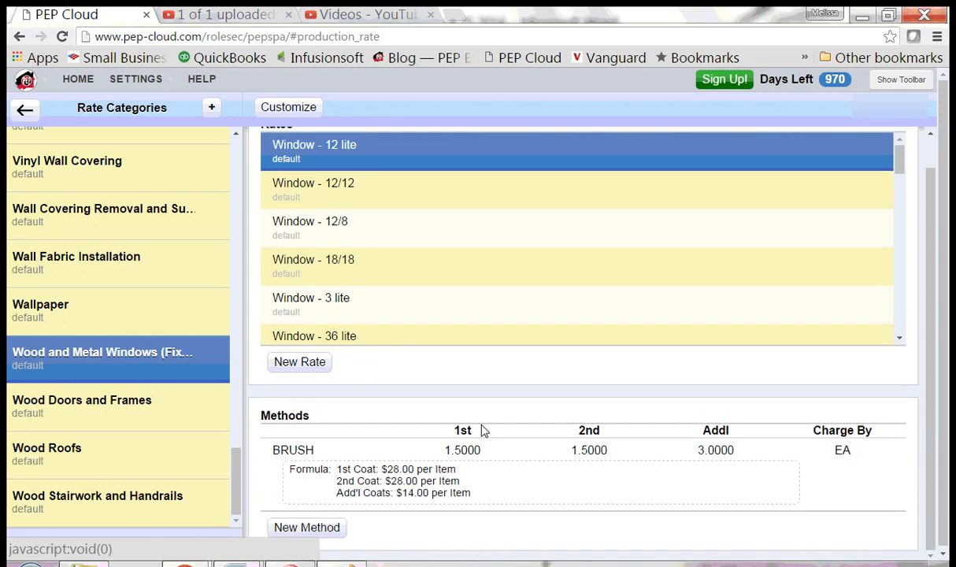
mouse_move(511, 504)
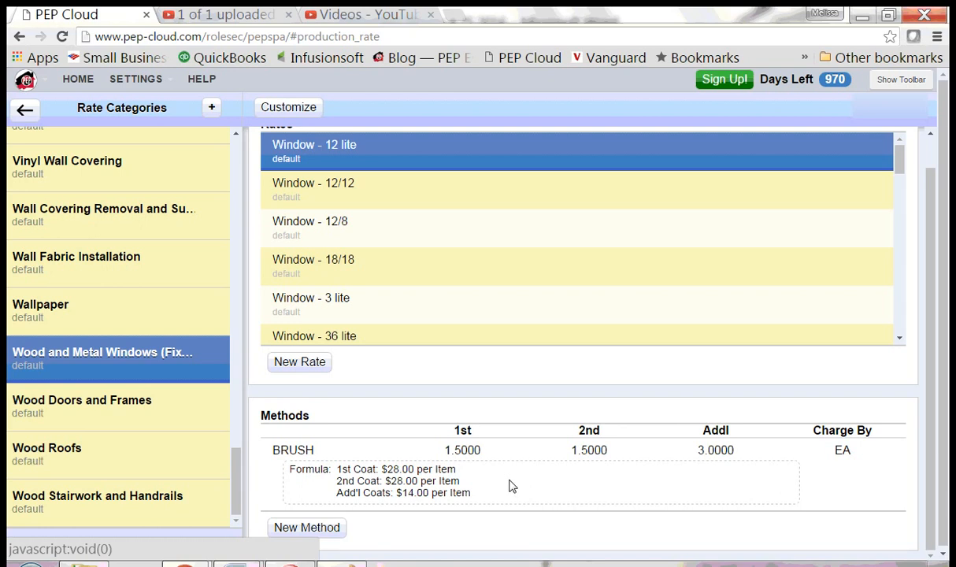
mouse_move(490, 463)
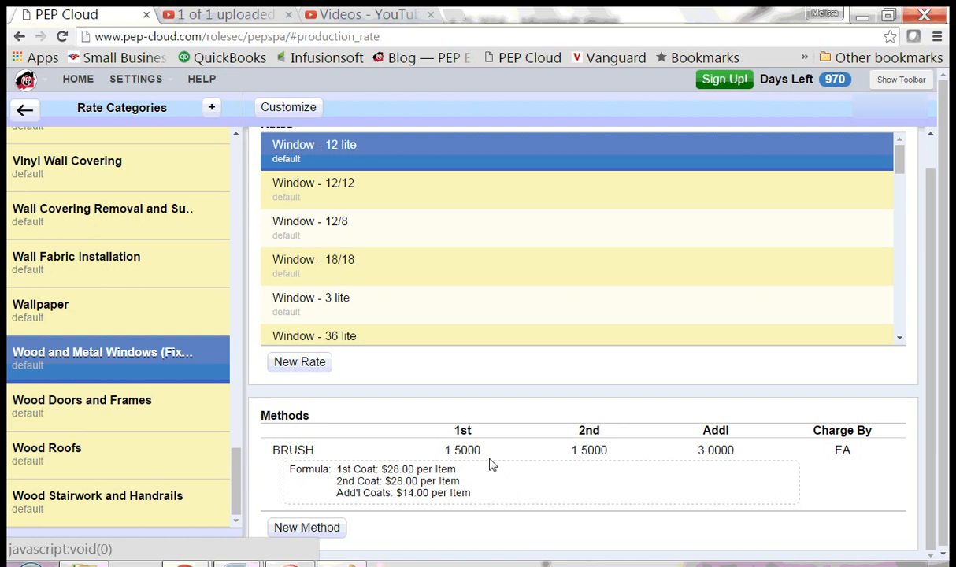
mouse_move(76, 123)
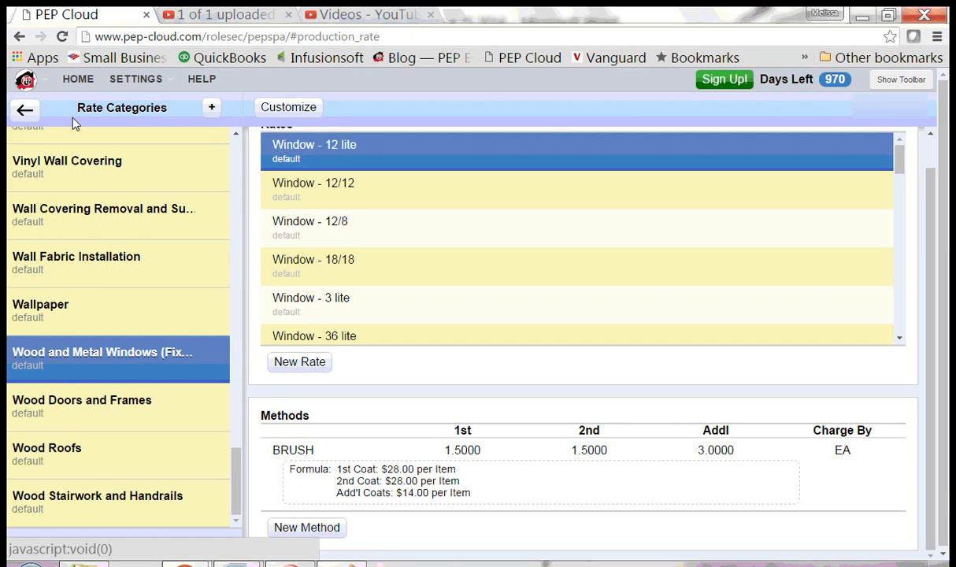
Return to the Clients list and open the client's job to reach the Bedroom1 estimate.
left_click(77, 79)
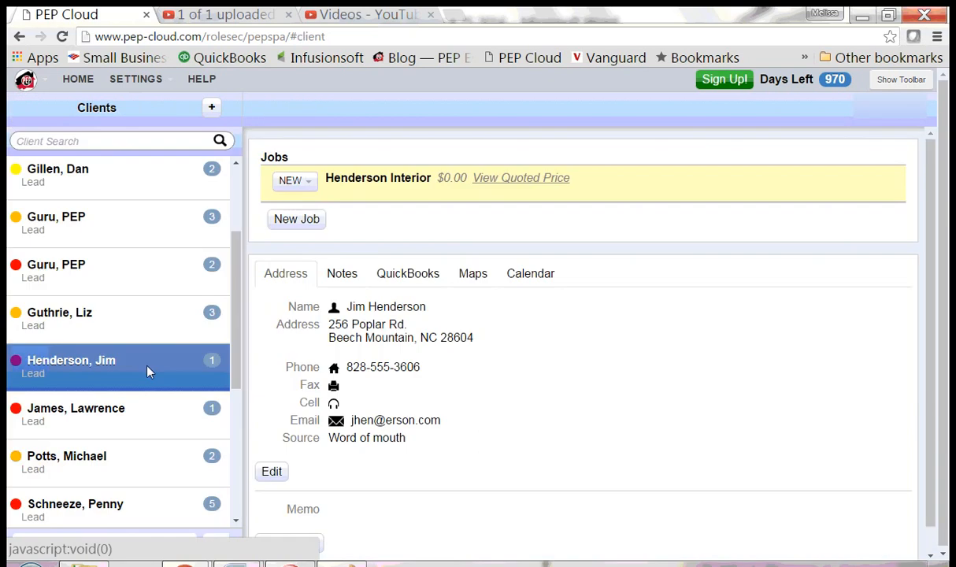
left_click(378, 177)
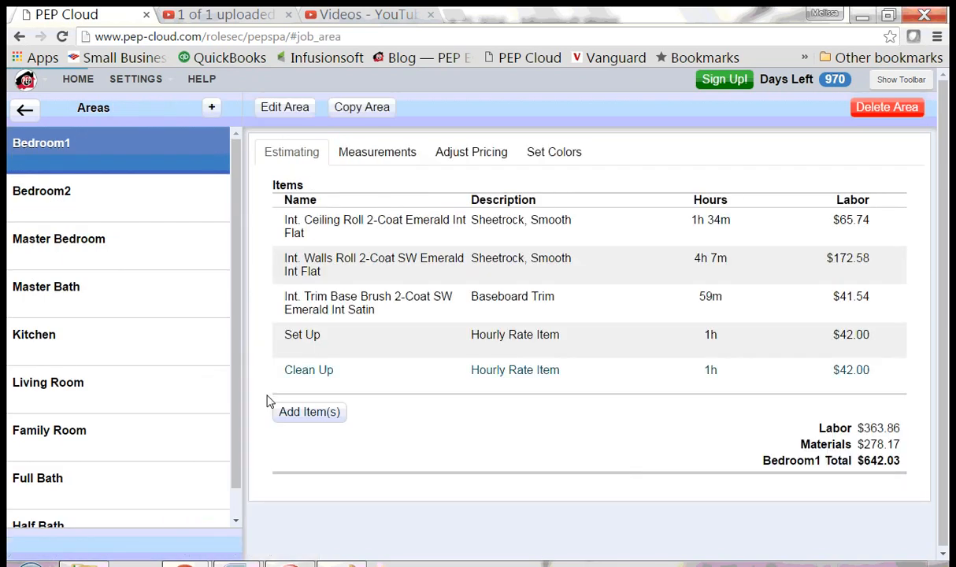
Add a rate-library item: Wood and Metal Windows, rate Window - 4/4, brush method, and save it to Bedroom1.
left_click(309, 411)
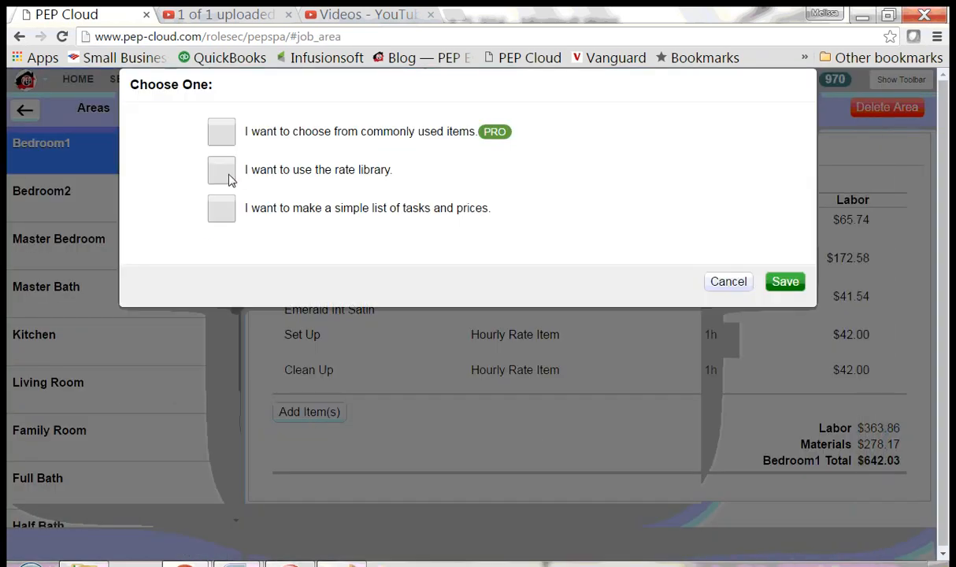
left_click(221, 170)
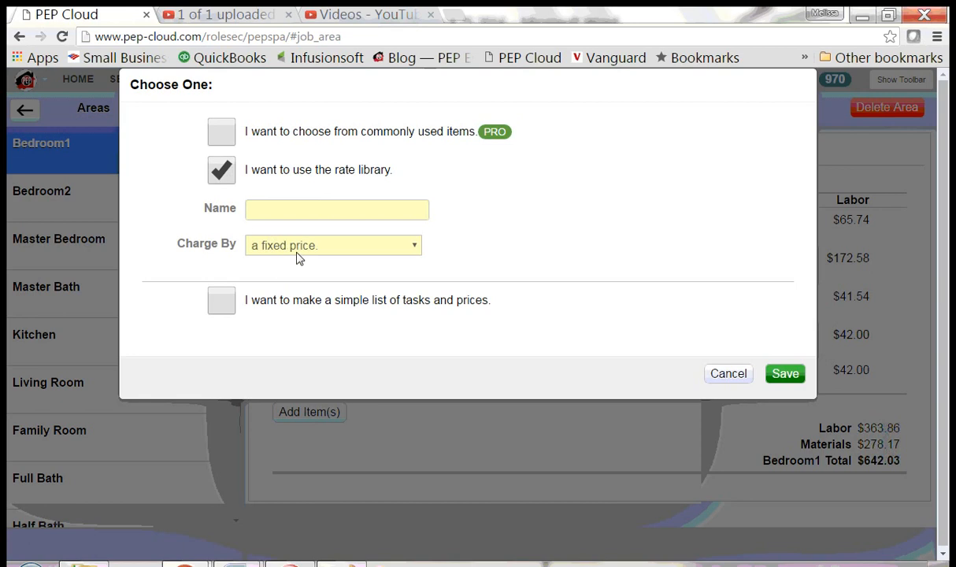
left_click(331, 246)
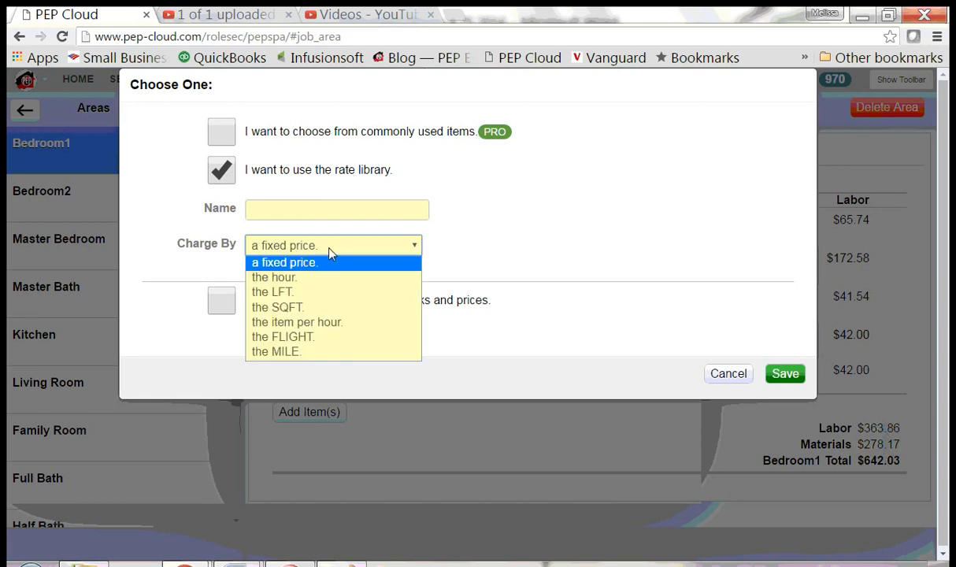
mouse_move(355, 322)
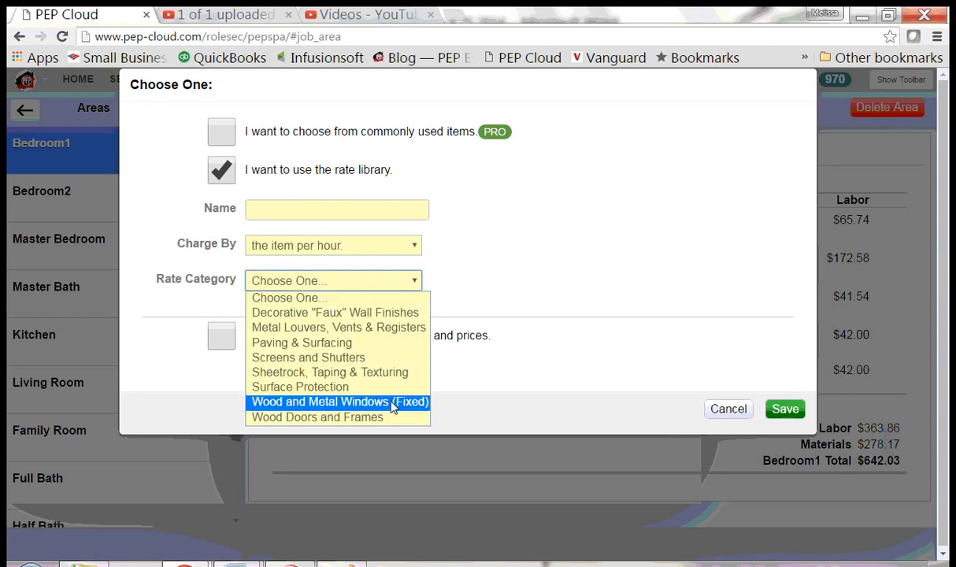
left_click(340, 402)
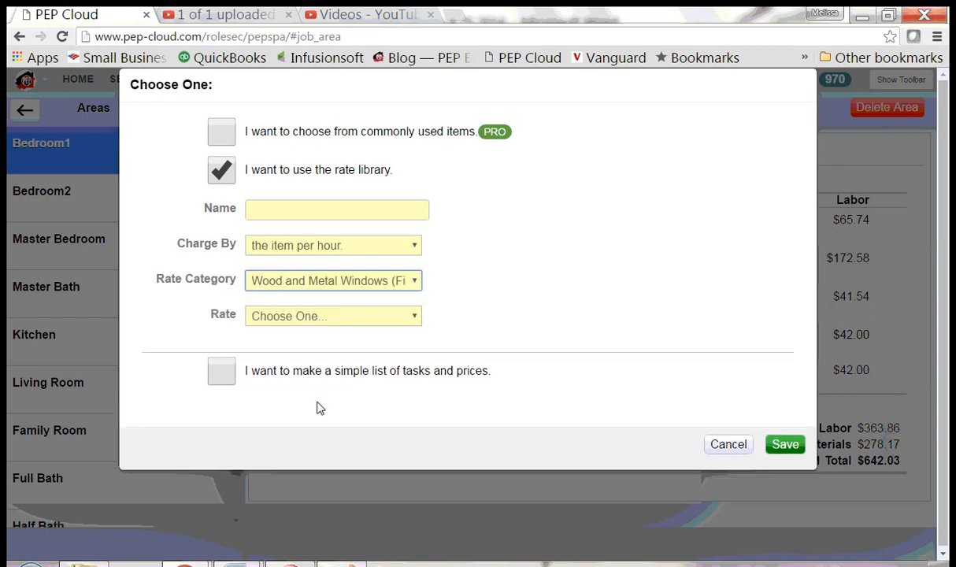
left_click(333, 315)
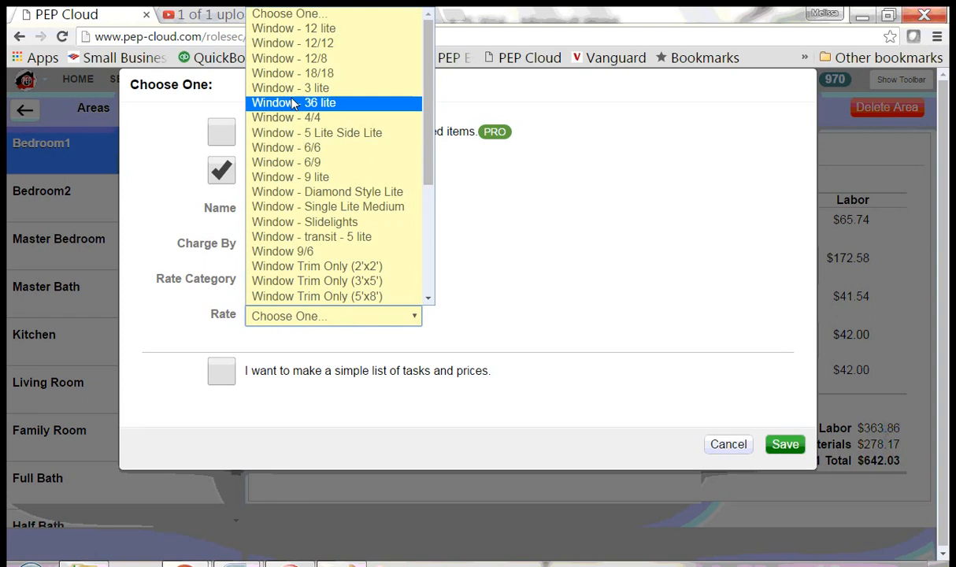
left_click(287, 117)
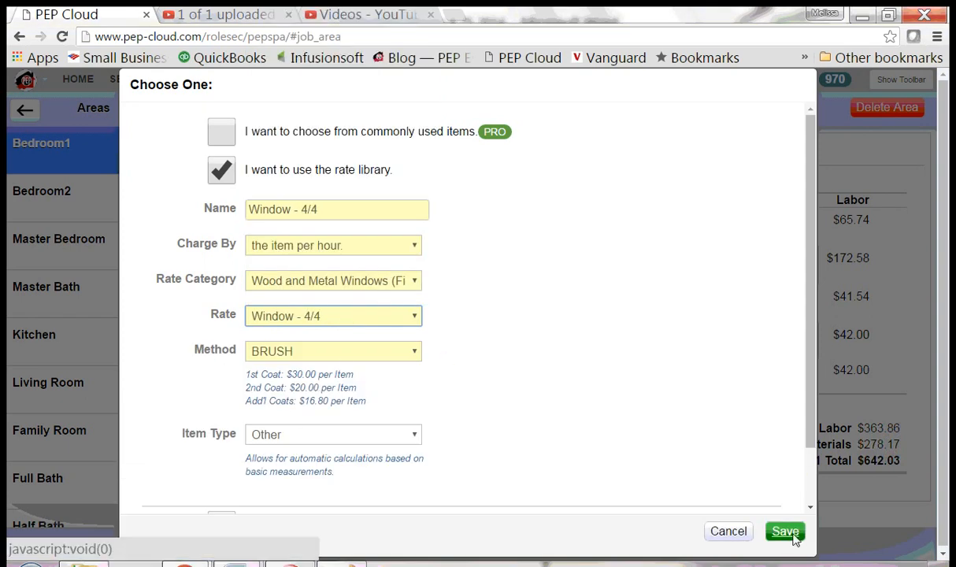
left_click(784, 531)
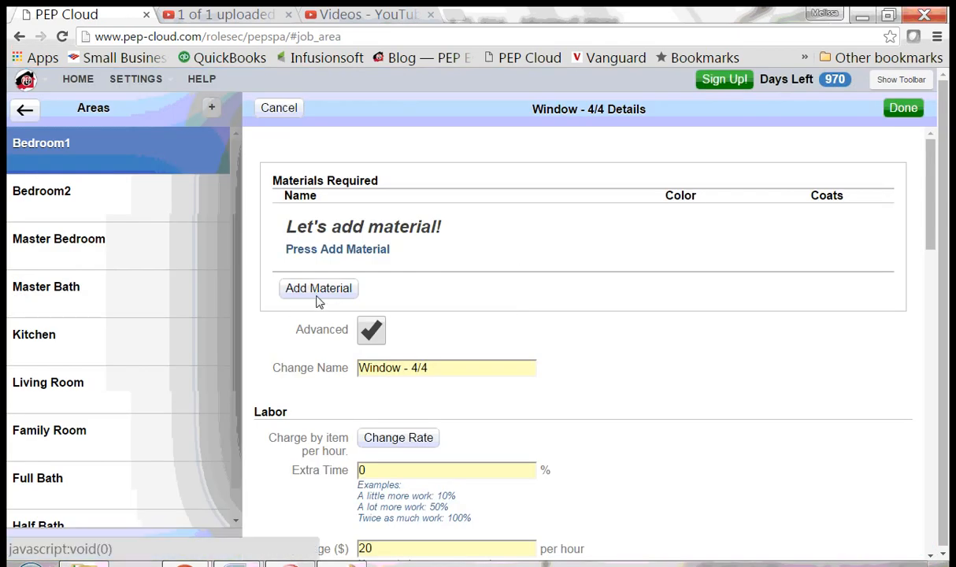
Add REALLY GREAT PAINT material, Smooth Surface application, colour tbd, two coats, and save it.
left_click(318, 286)
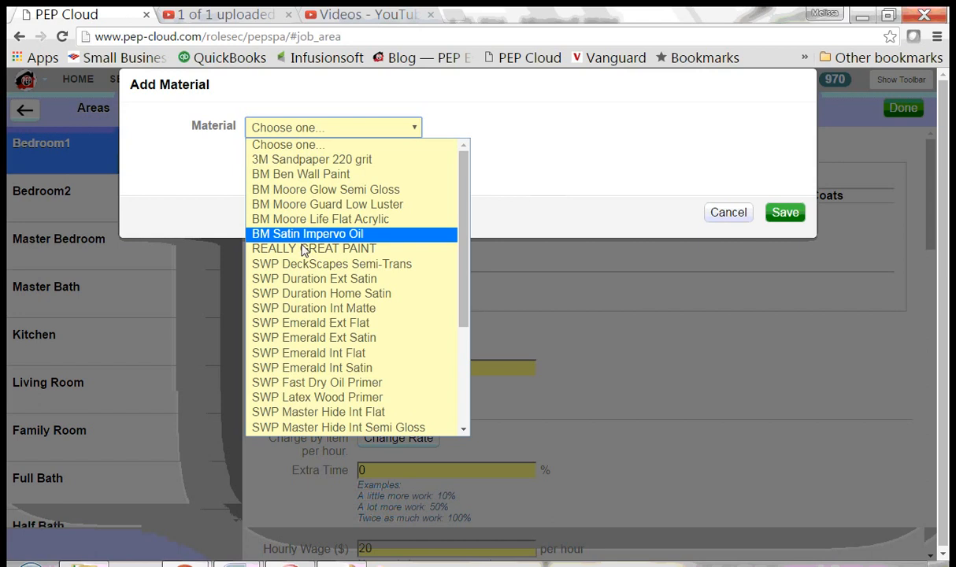
left_click(313, 249)
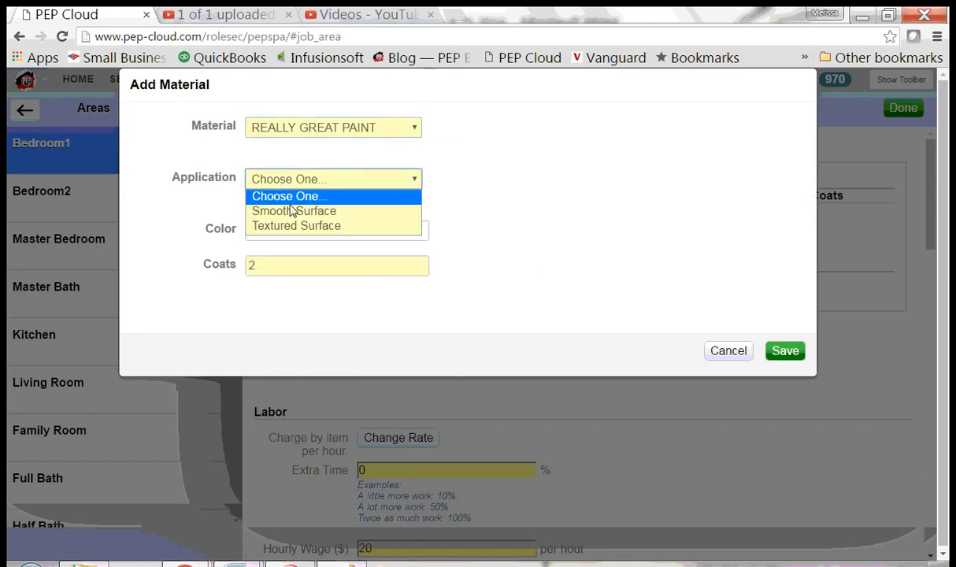
left_click(293, 211)
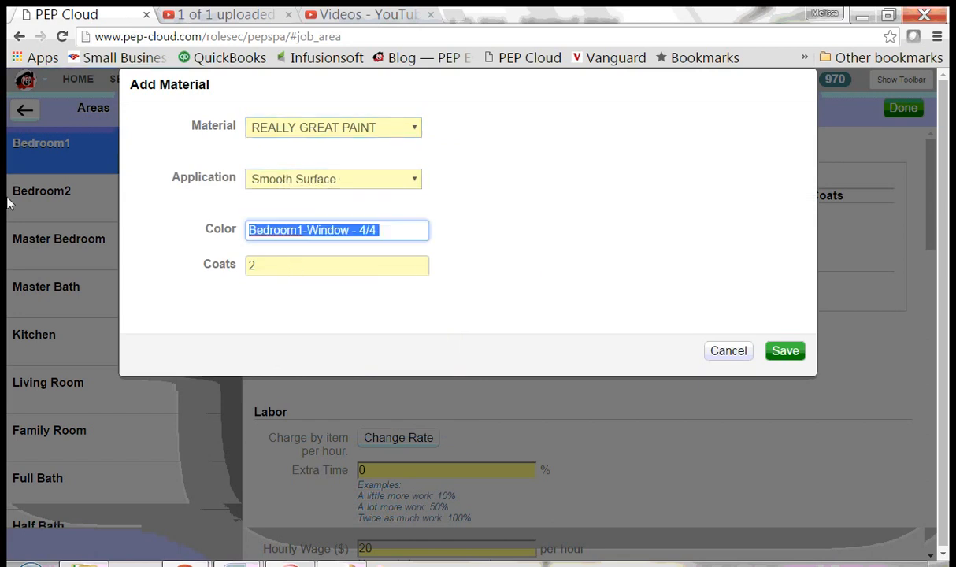
type("tbd")
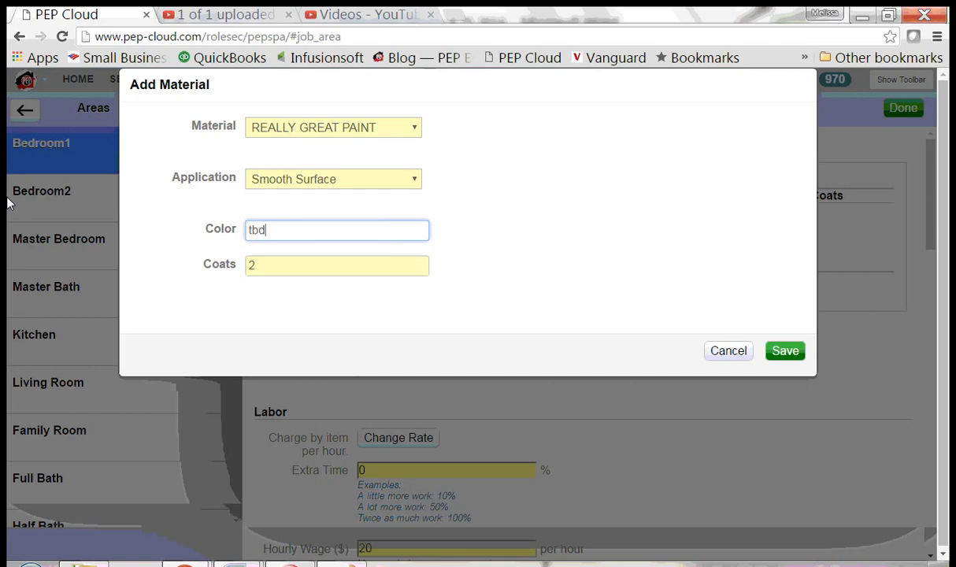
left_click(784, 350)
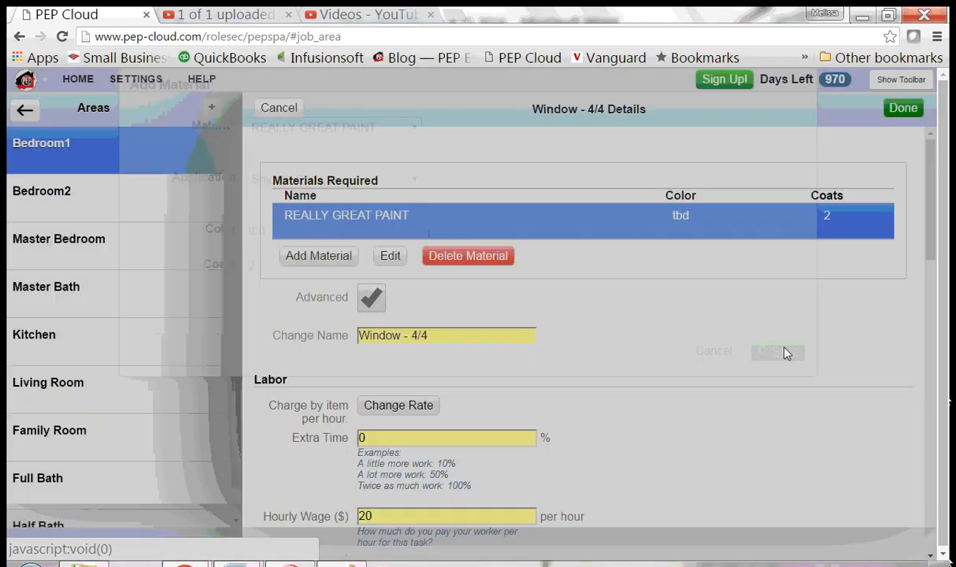
Enter a quantity of 4 under Measurements for the Window - 4/4 item.
scroll("down", 3)
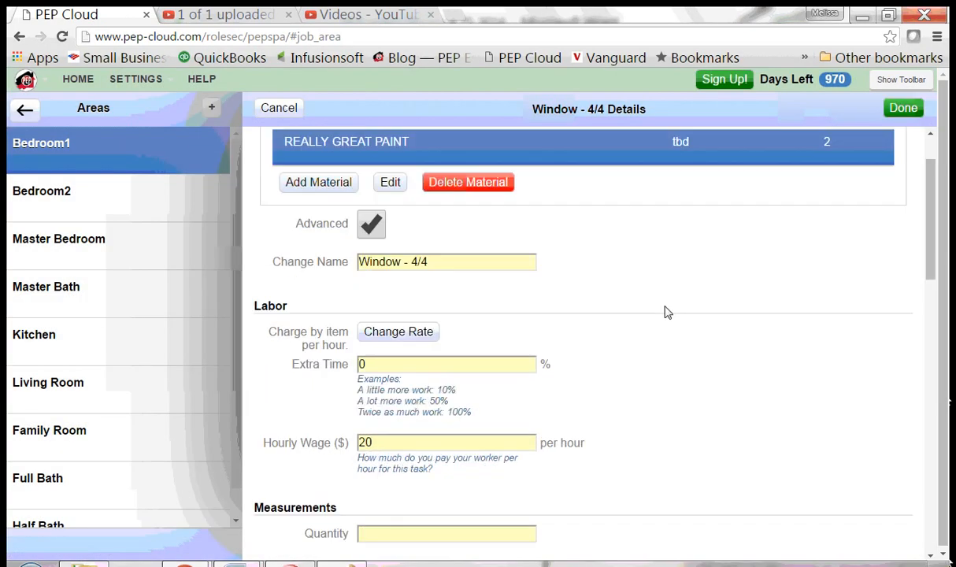
scroll("down", 3)
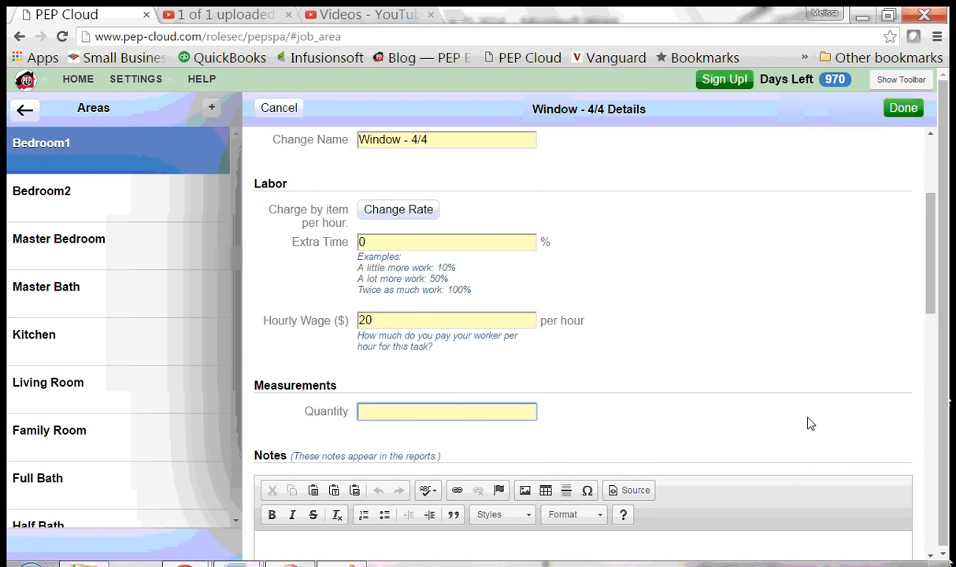
type("4")
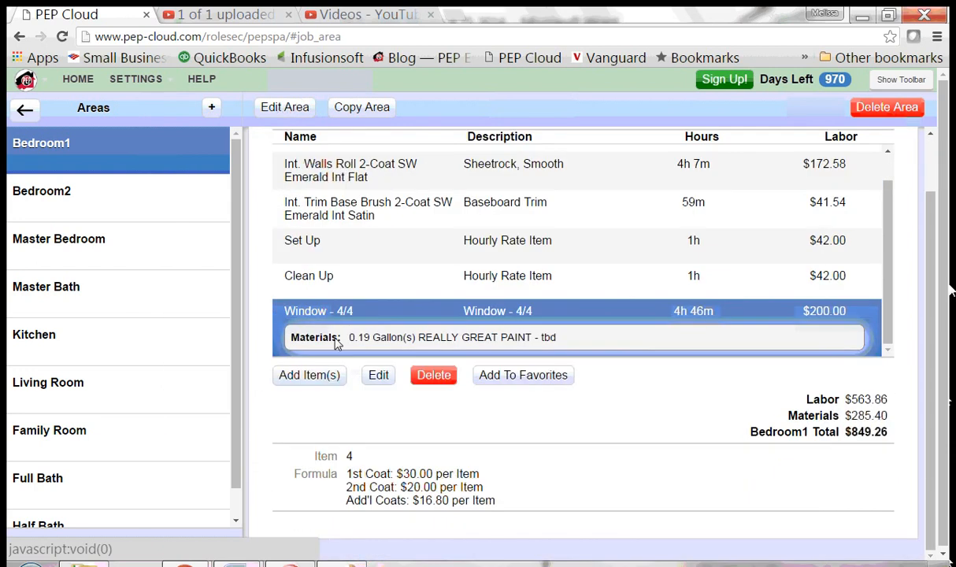
mouse_move(356, 342)
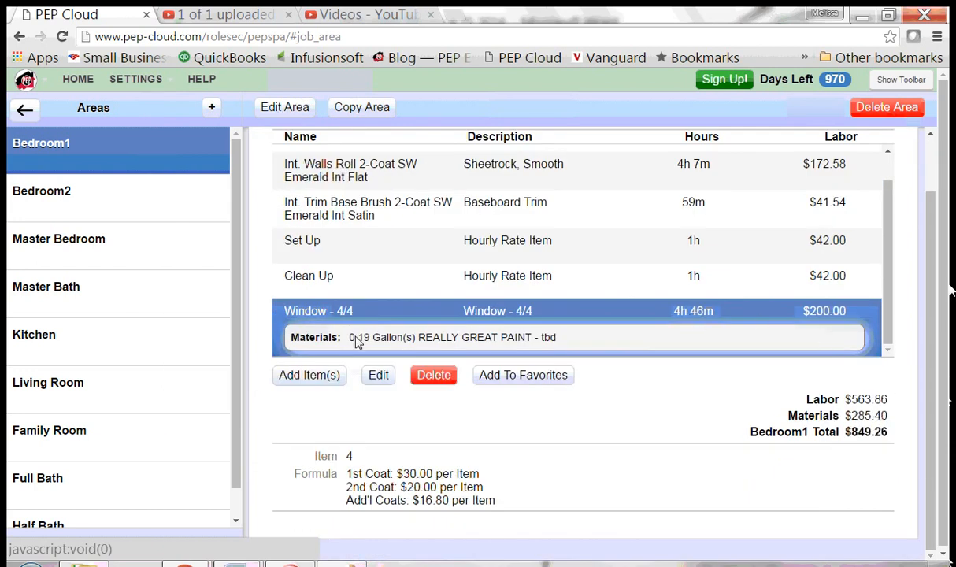
Add a rate-library item charged per item hour: Wood Doors and Frames, Door (One side), Paneled, Paint, BRUSH, saved to Bedroom1.
left_click(309, 374)
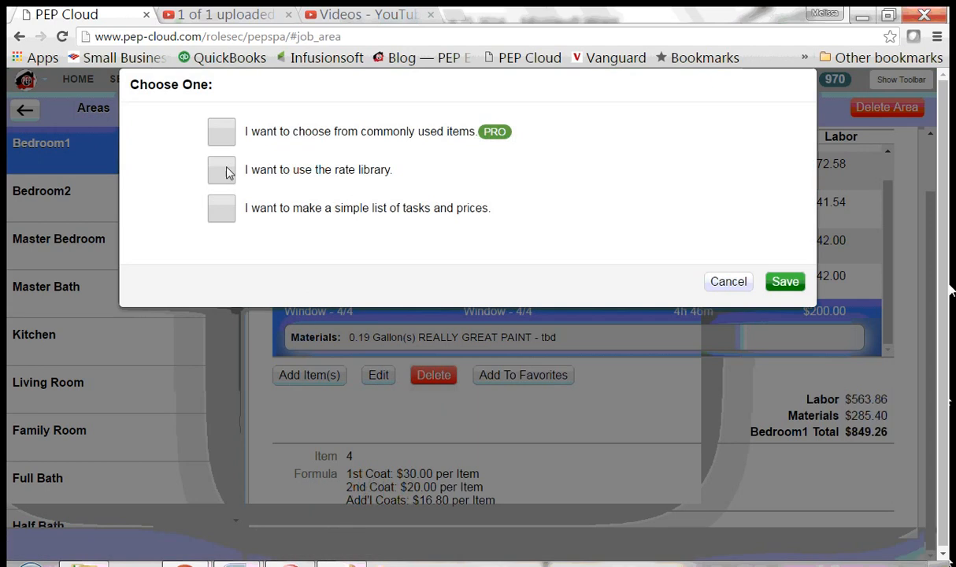
left_click(221, 170)
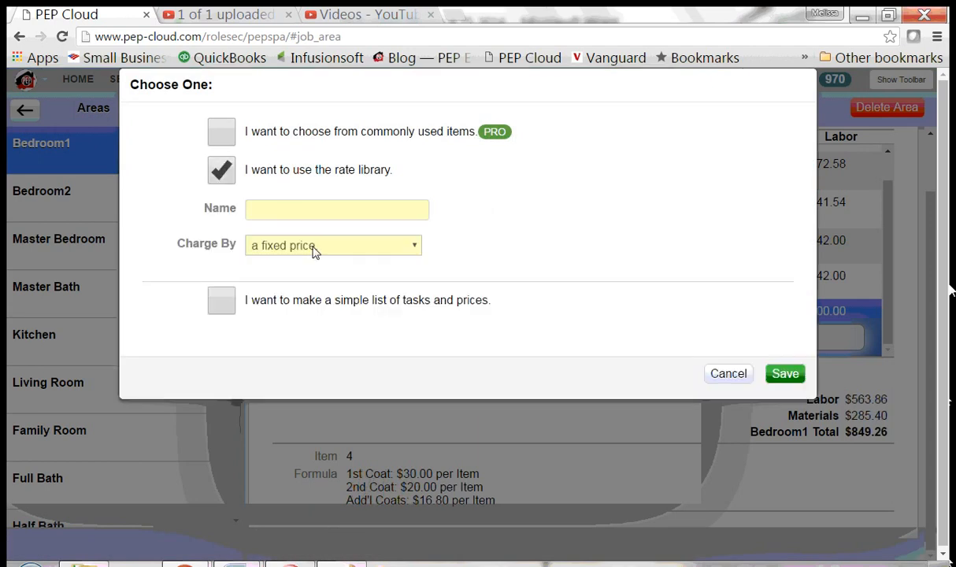
left_click(332, 246)
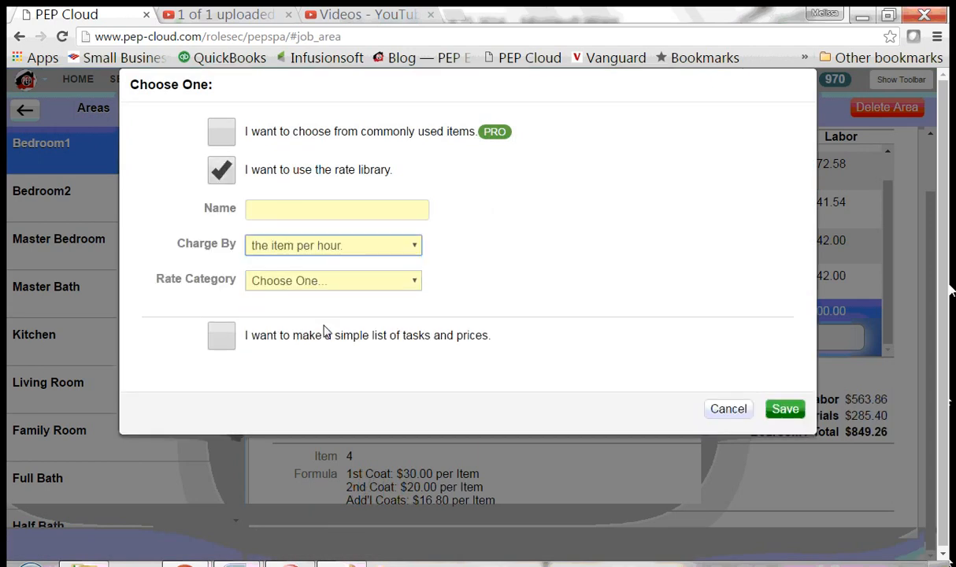
left_click(332, 280)
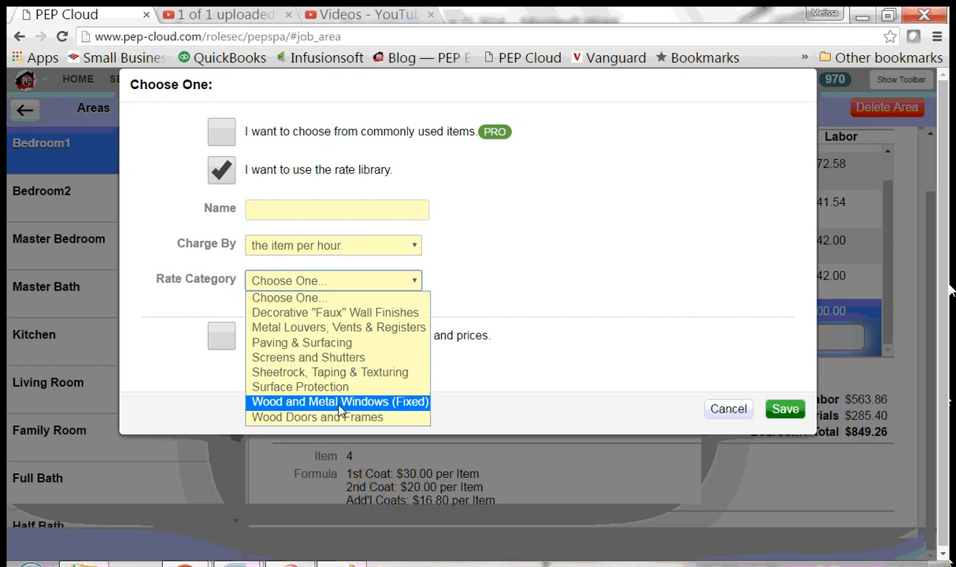
left_click(318, 416)
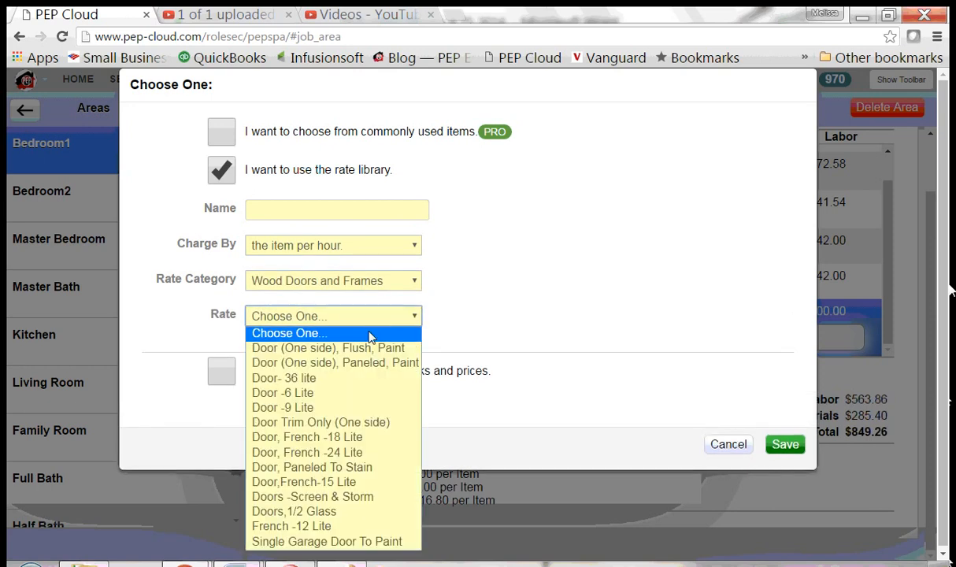
left_click(334, 362)
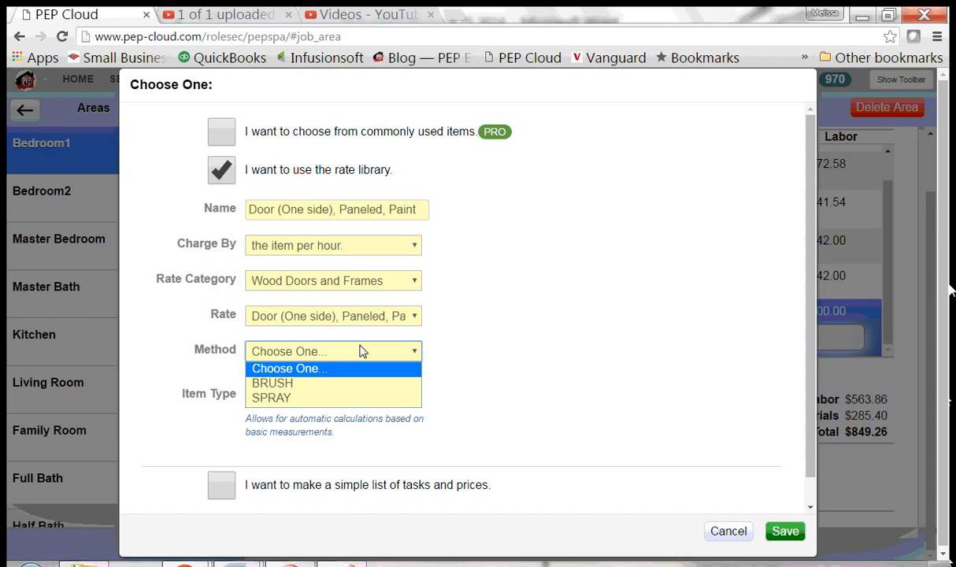
left_click(273, 383)
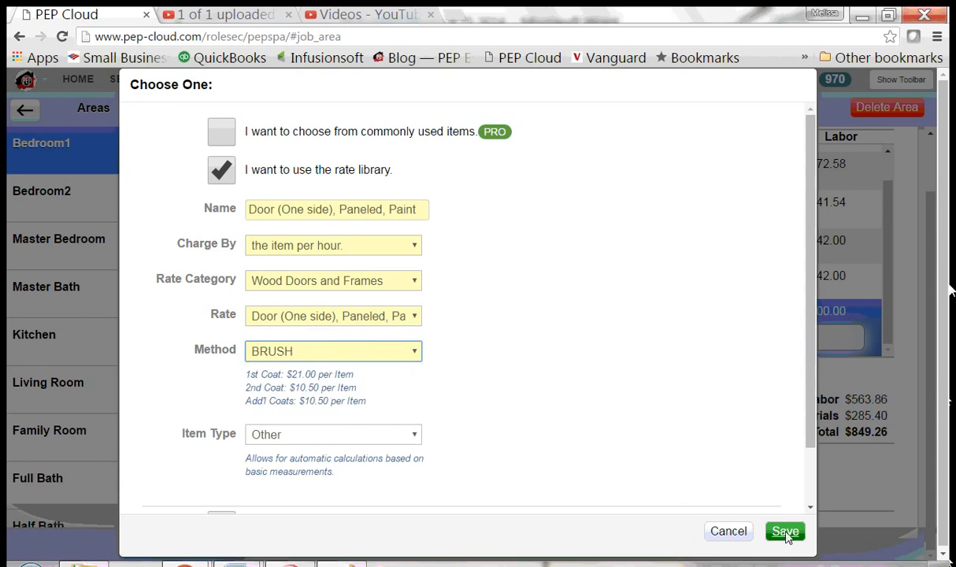
left_click(784, 531)
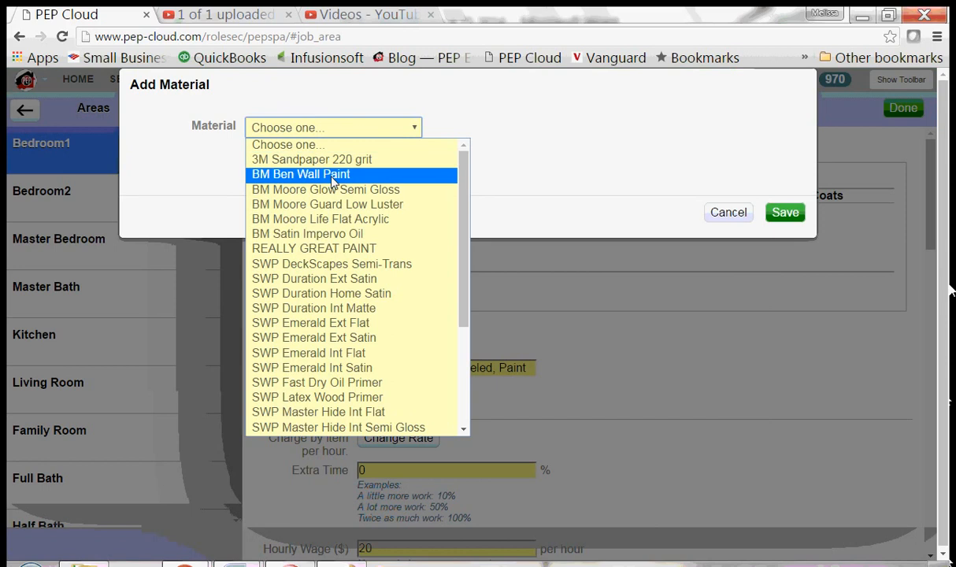
Add REALLY GREAT PAINT with colour tbd to the door item, save it, and enter quantity 2.
left_click(313, 249)
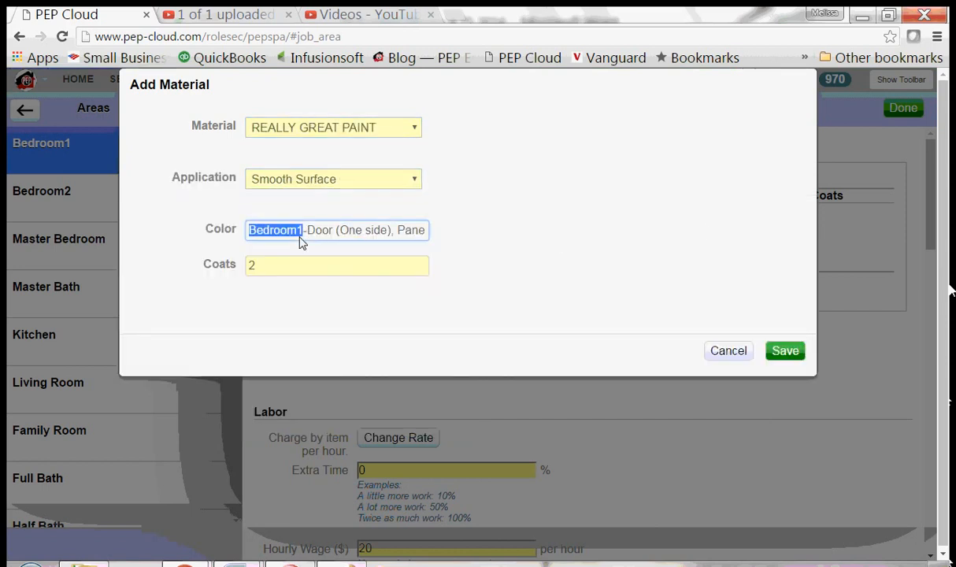
type("tbd")
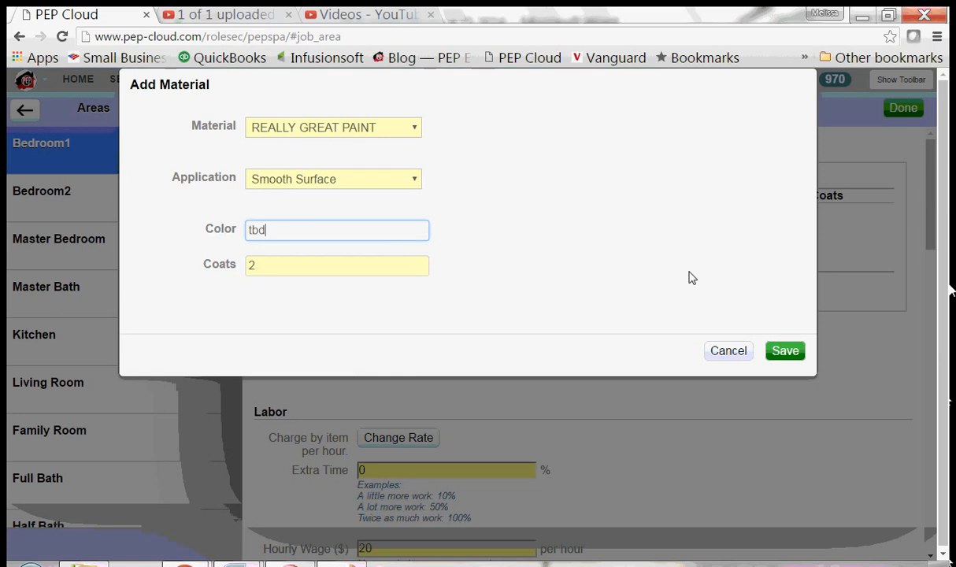
left_click(785, 349)
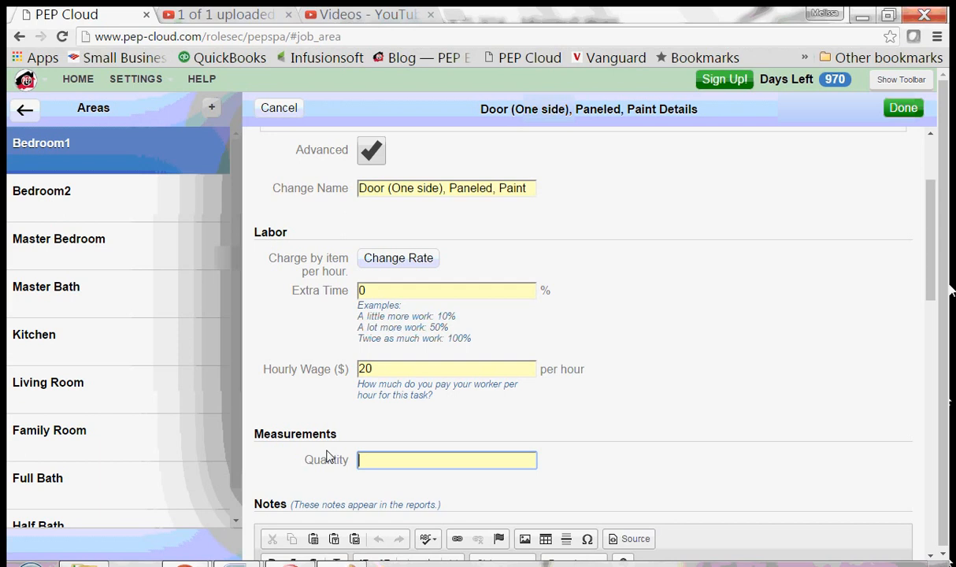
type("2")
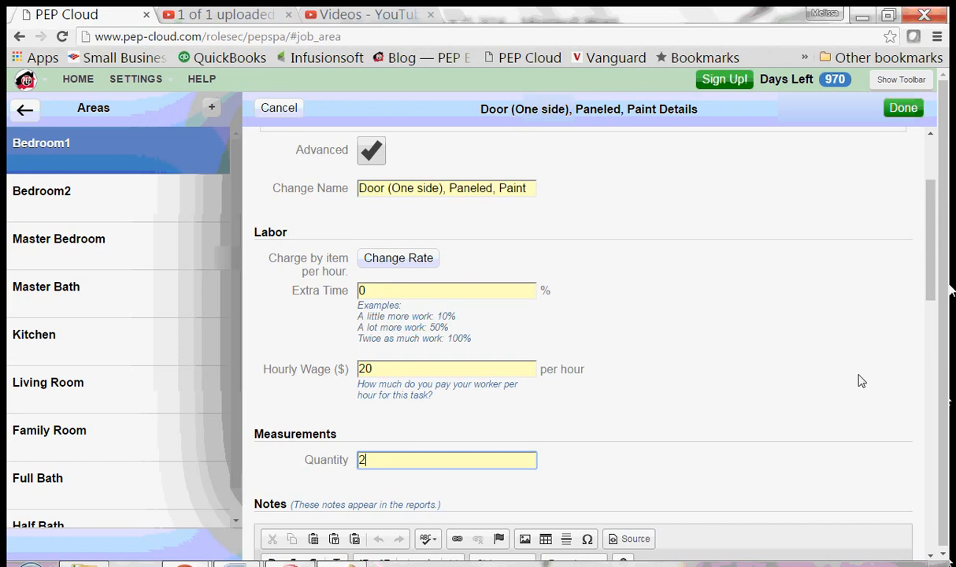